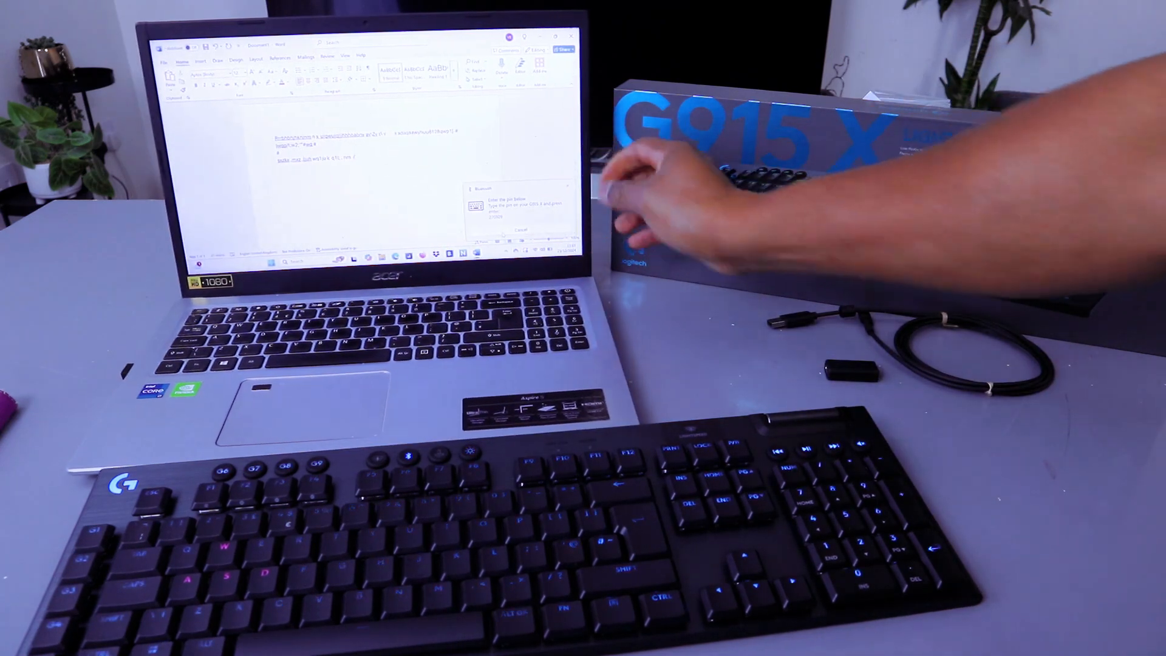
mouse_move(706, 208)
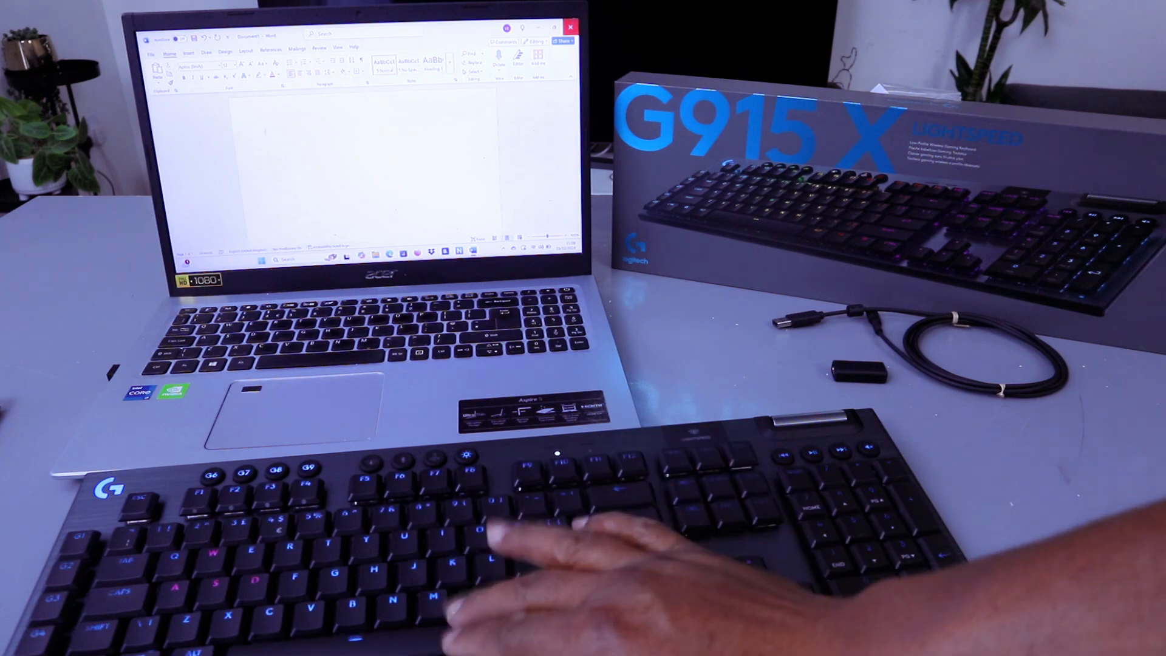
text(text)
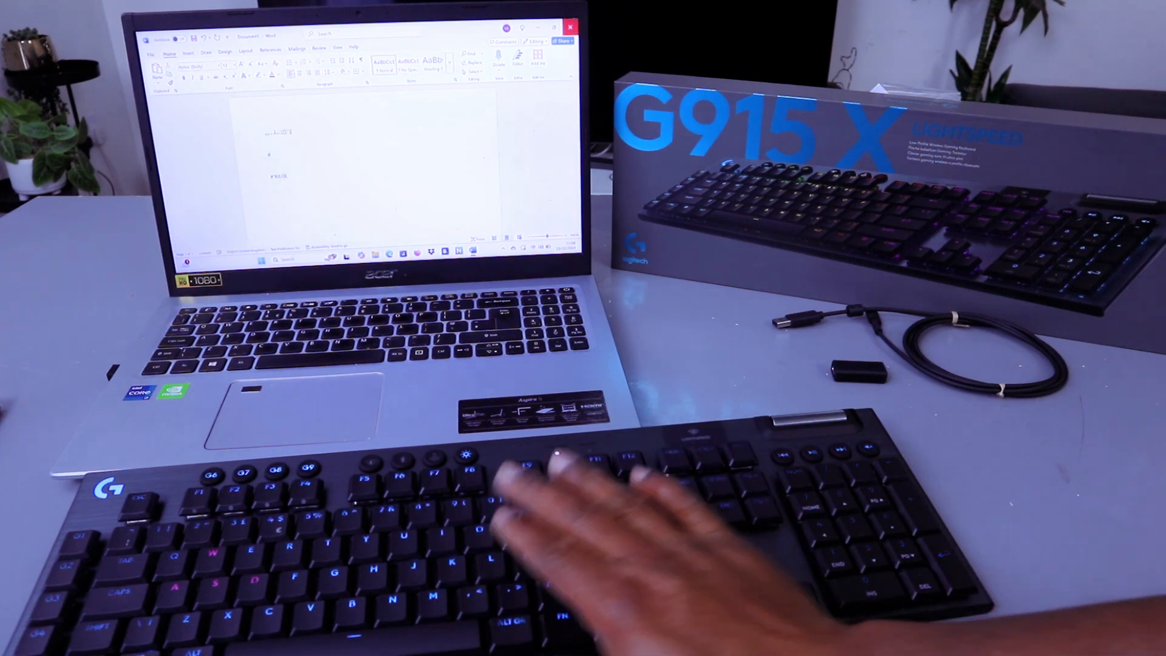